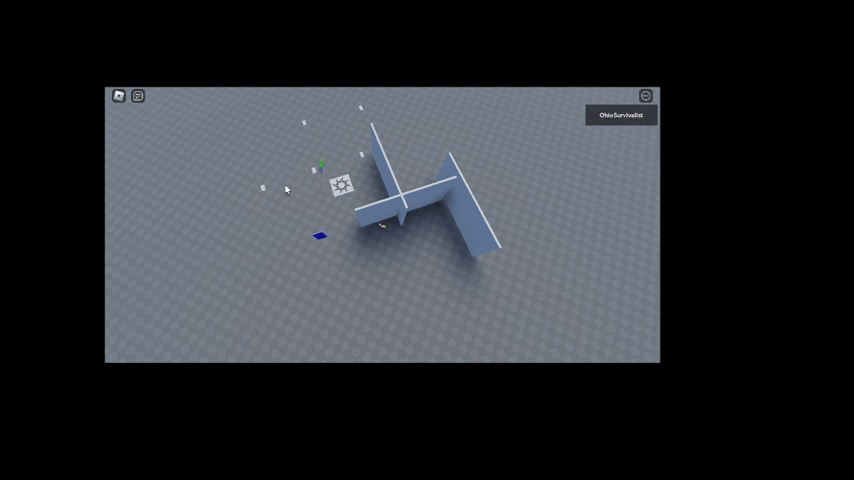
mouse_move(256, 192)
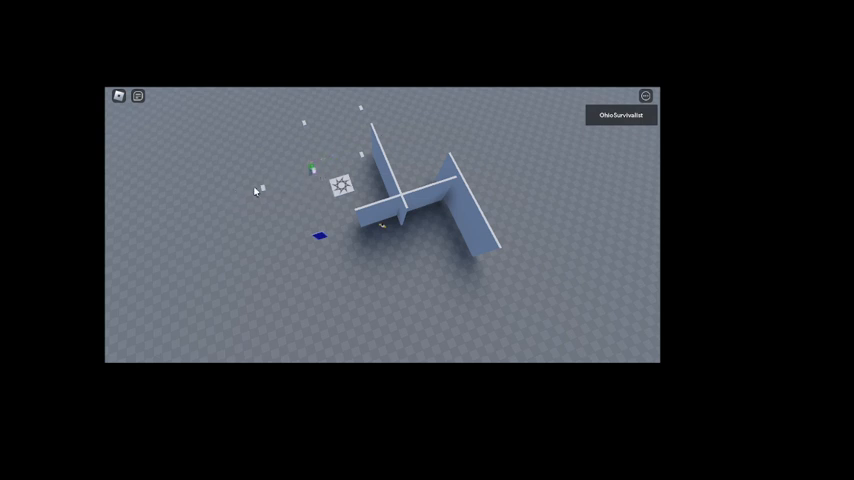